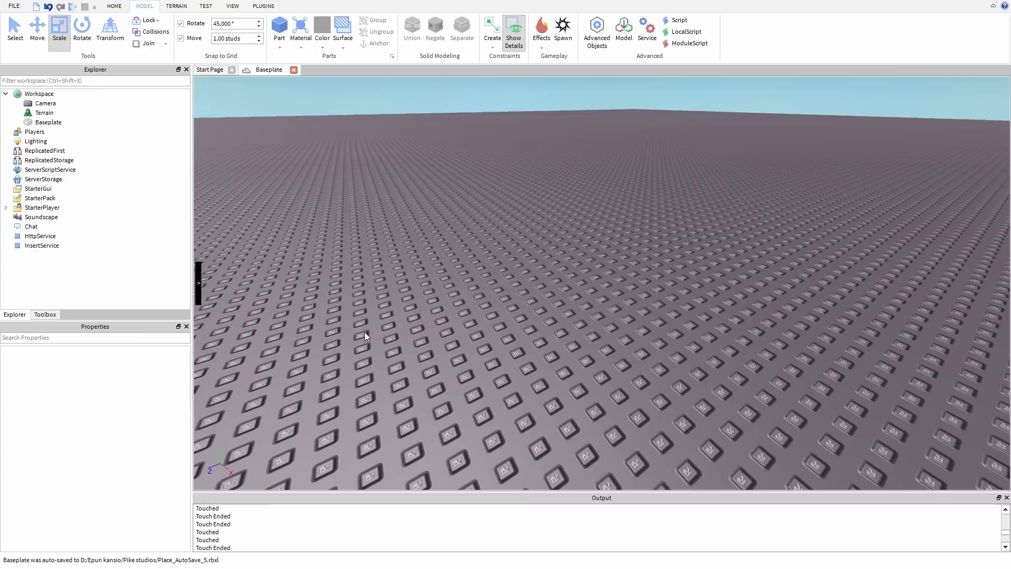
mouse_move(401, 236)
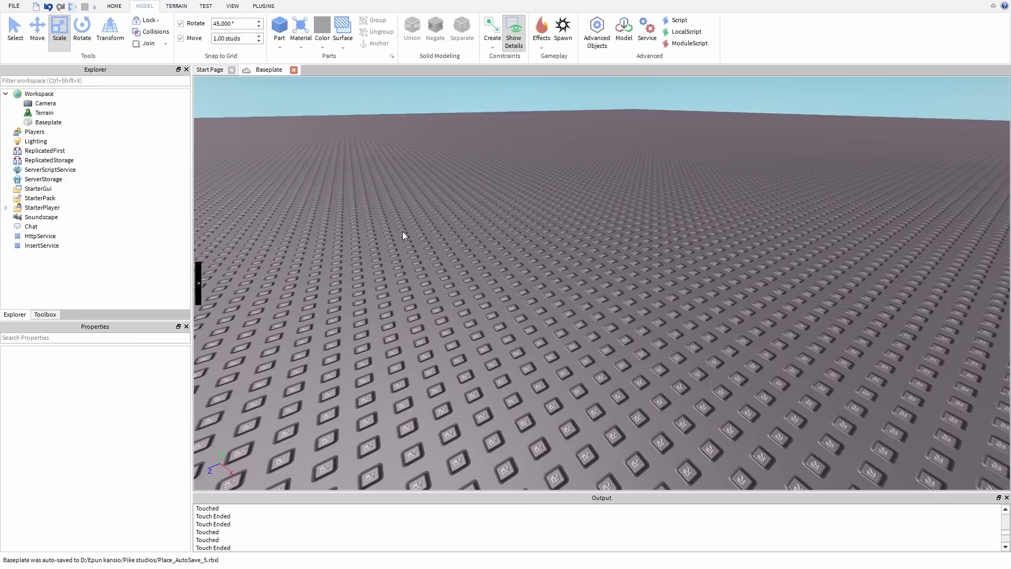
mouse_move(279, 27)
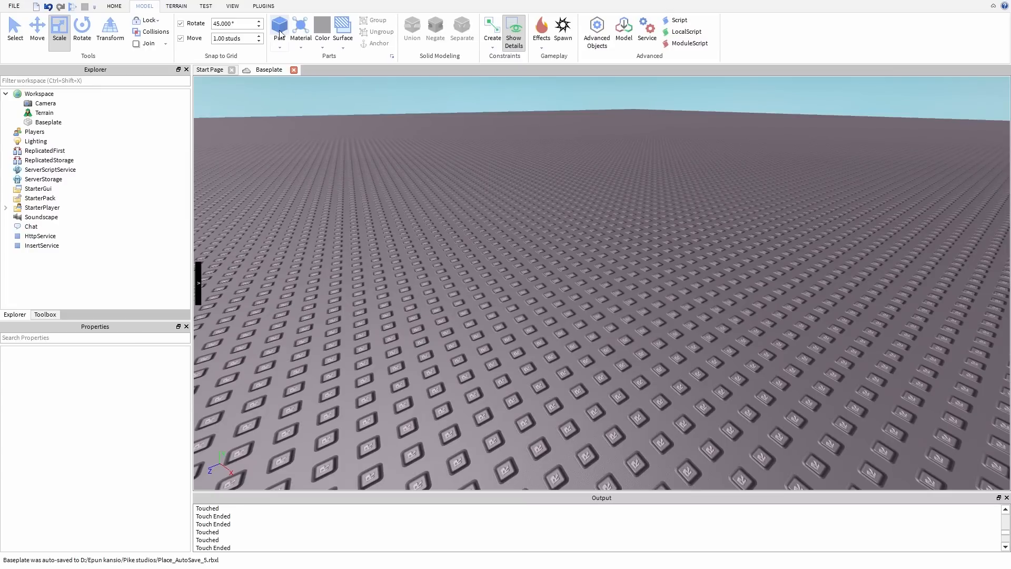
Insert a grey block Part into the Workspace and bring up its context menu.
left_click(280, 28)
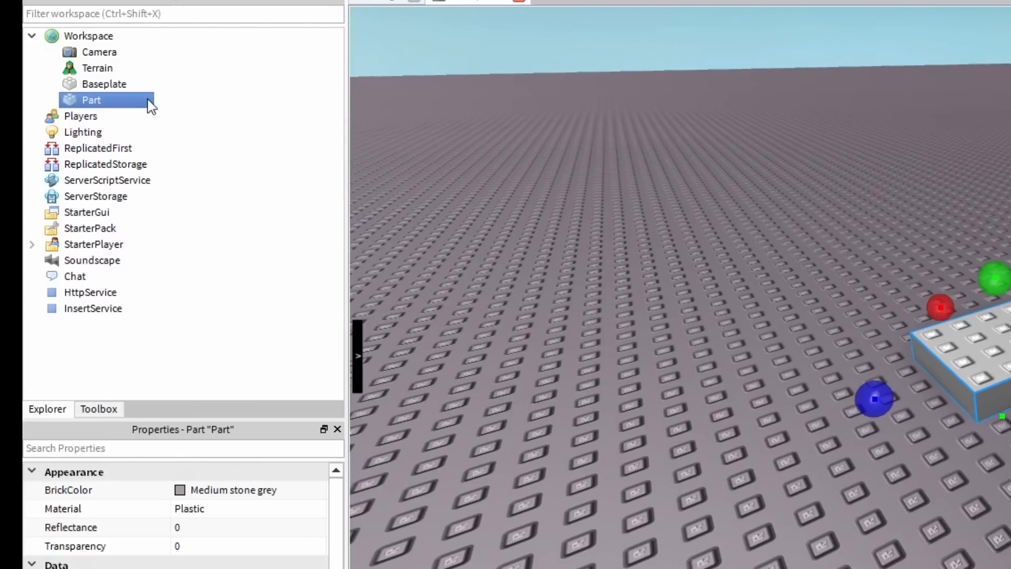
right_click(91, 100)
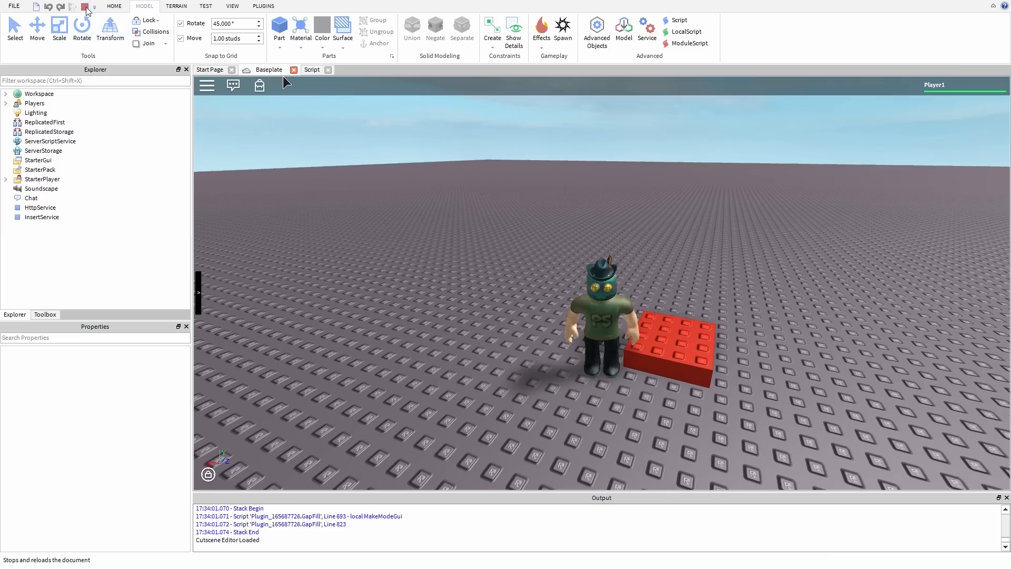
Stop the playtest and return to editing, with the Part back to Medium stone grey.
left_click(311, 70)
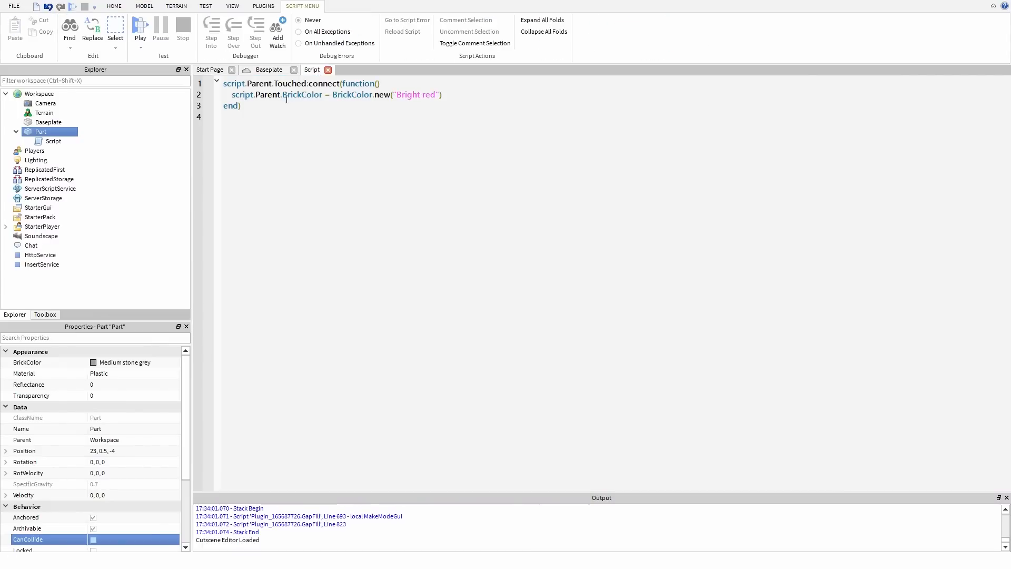